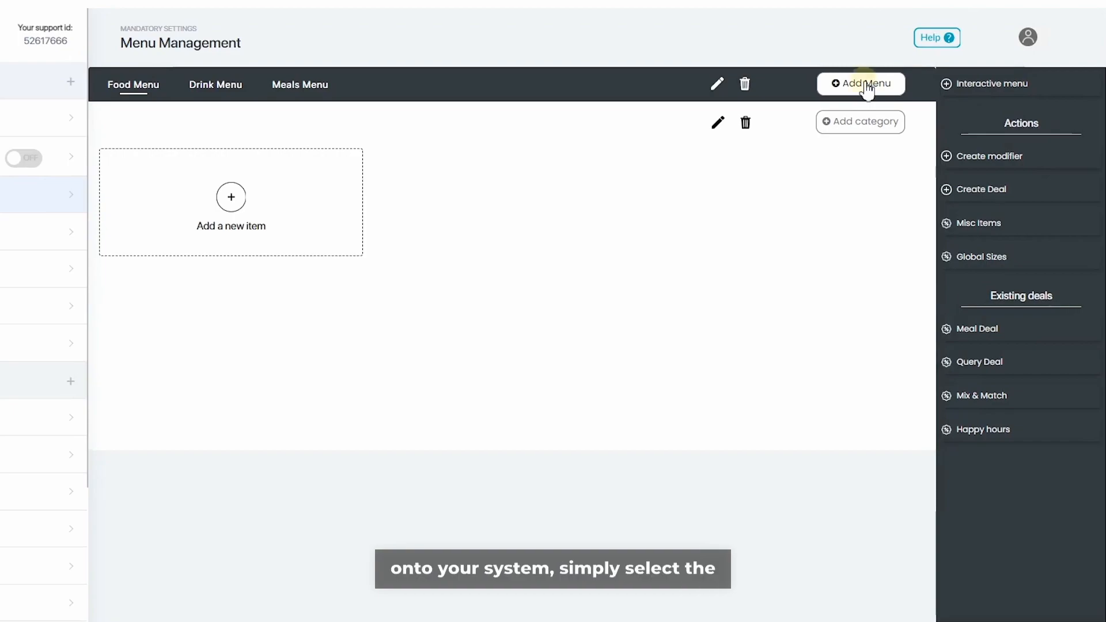
Create a new menu named 'Dessert Menu' next to Food, Drink and Meals
left_click(861, 84)
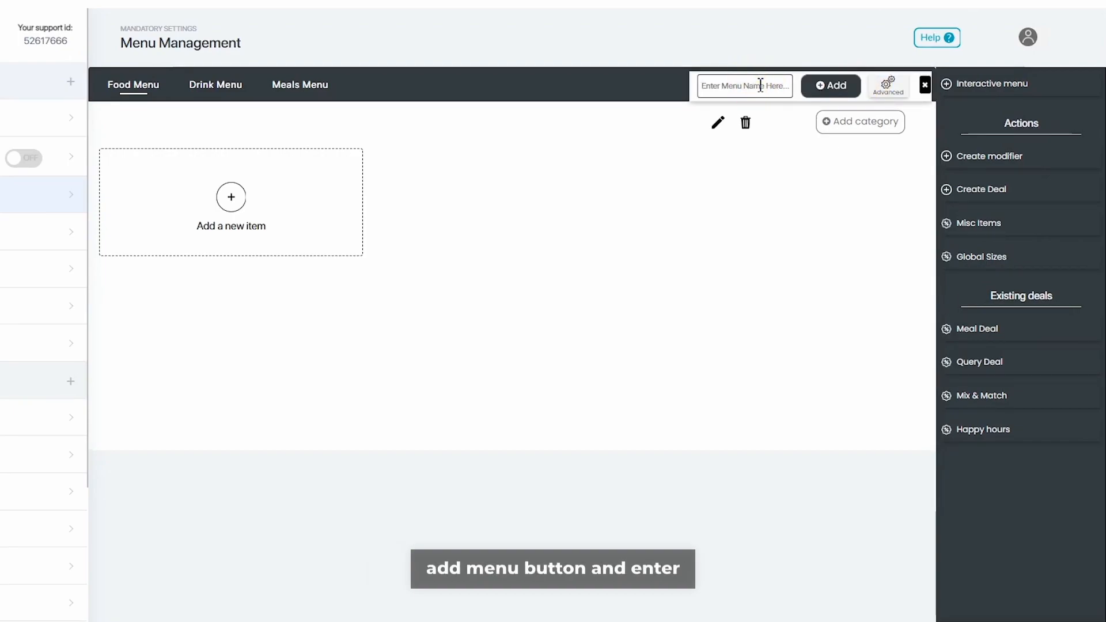
type("Dessert Menu")
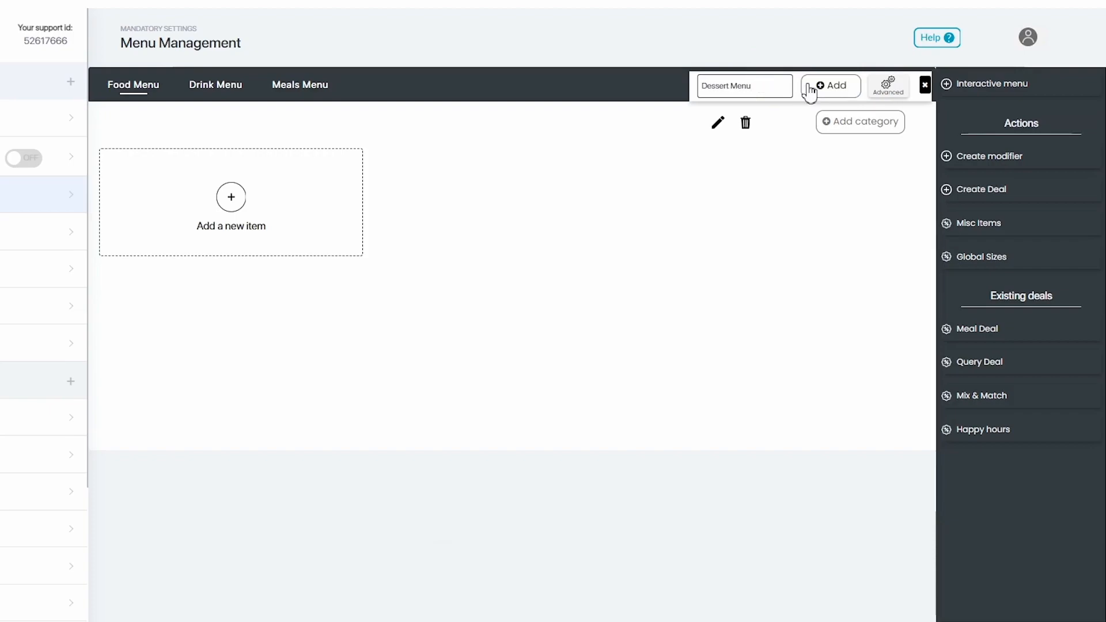
left_click(831, 86)
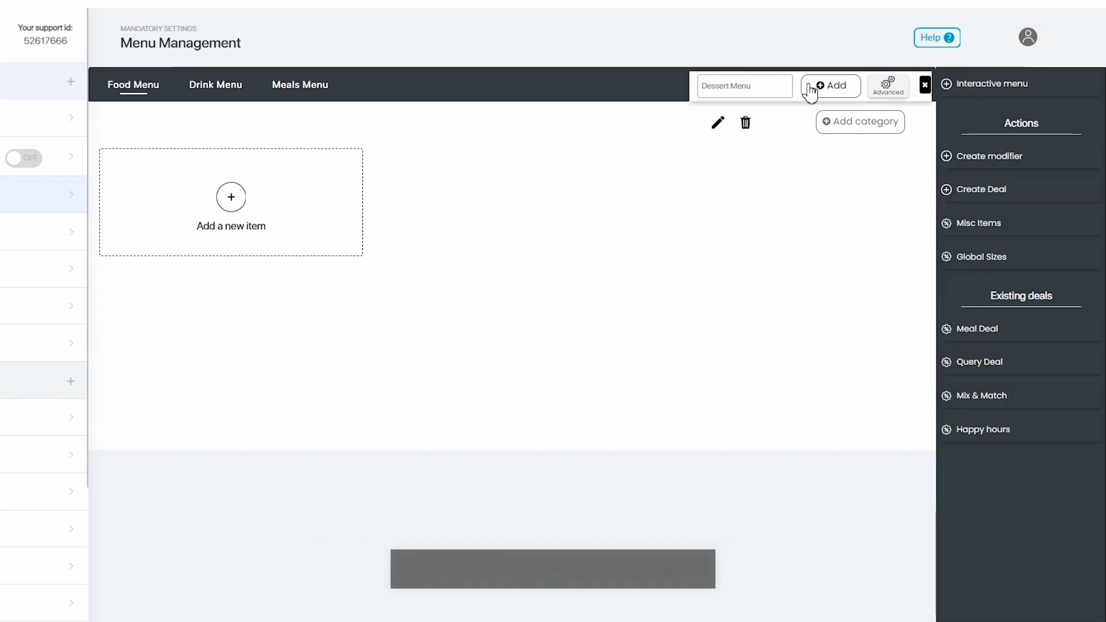
left_click(830, 85)
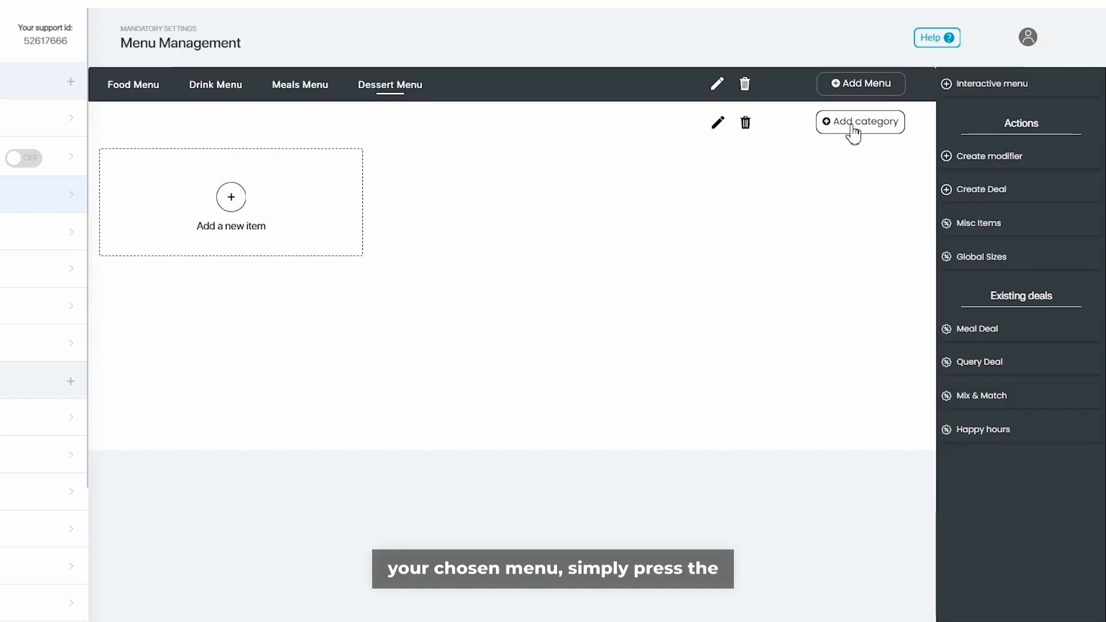
Add a 'Shakes' category to the Dessert Menu
left_click(860, 122)
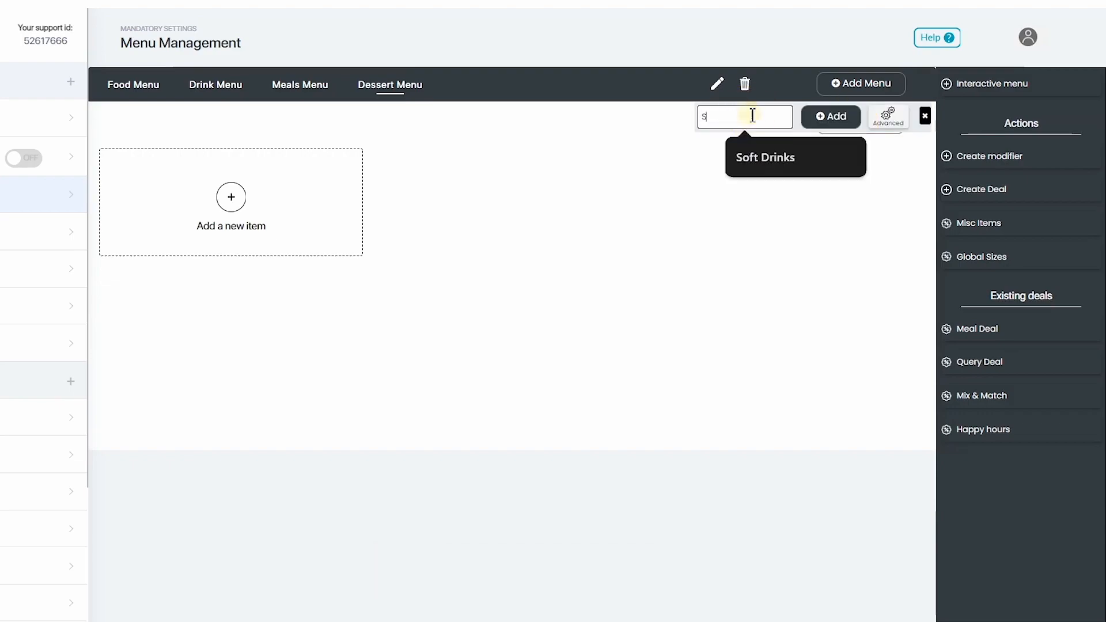
type("Shakes")
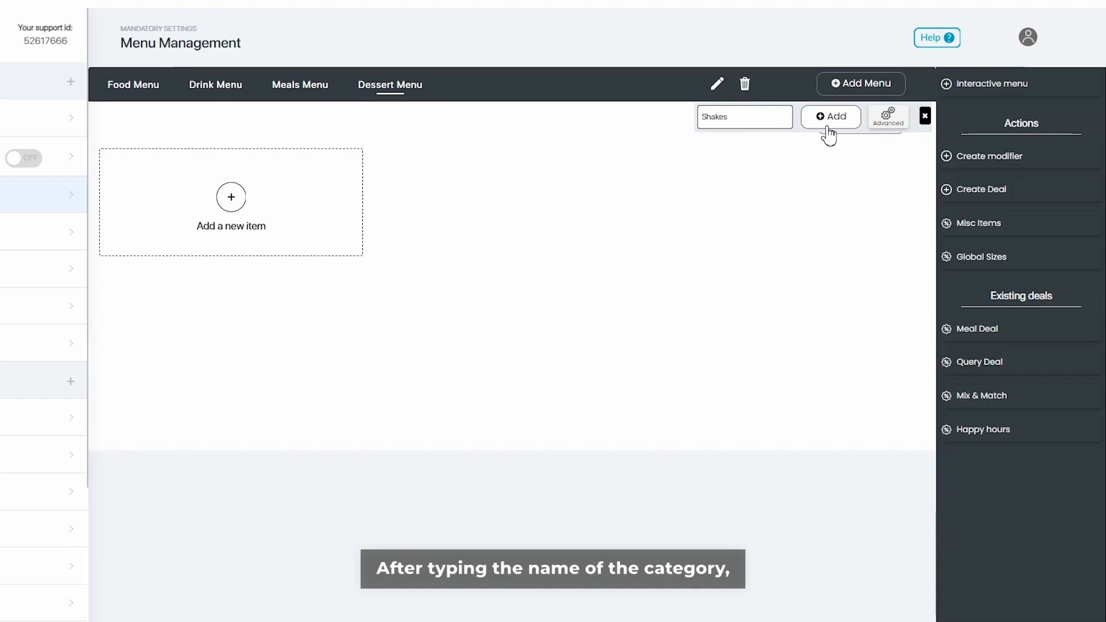
left_click(831, 116)
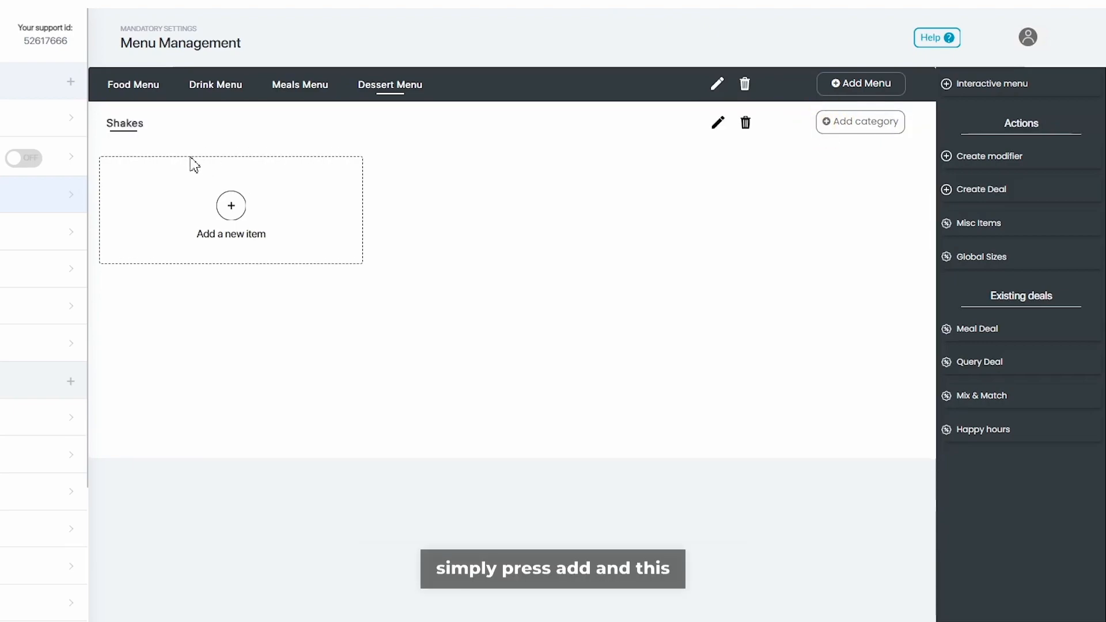